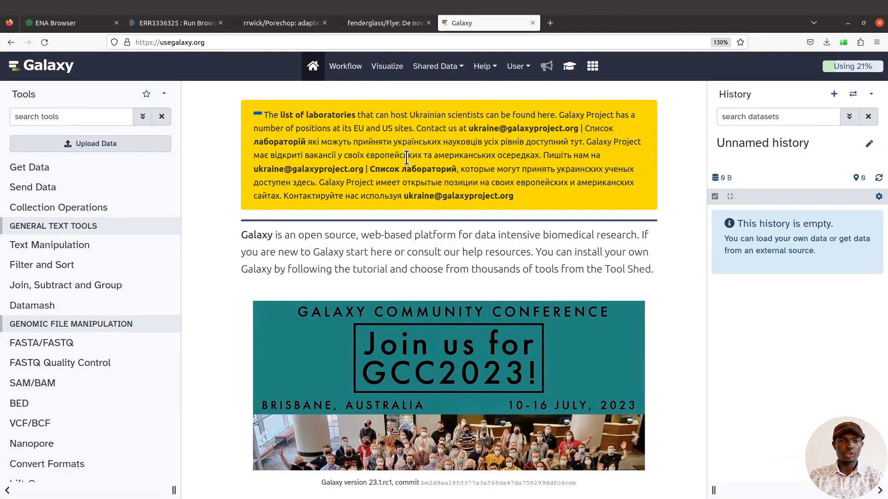
mouse_move(282, 141)
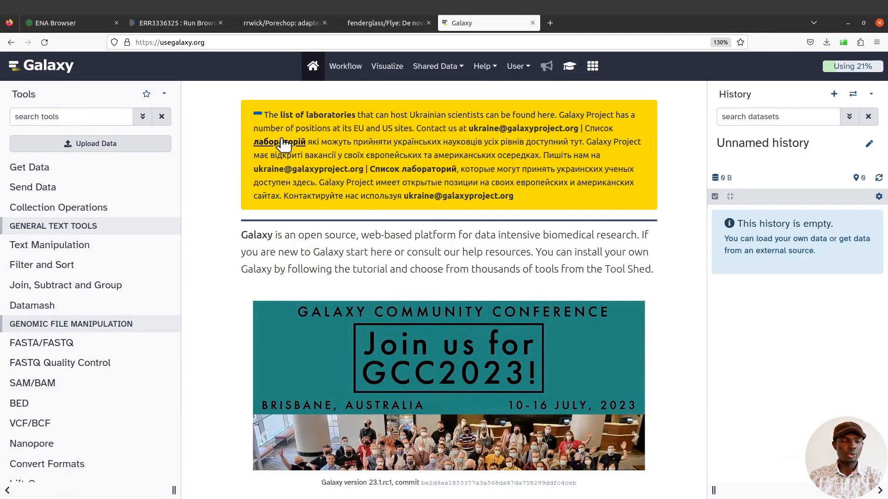
Review the ENA and NCBI SRA records for ERR3336325, copying the accession
click(63, 23)
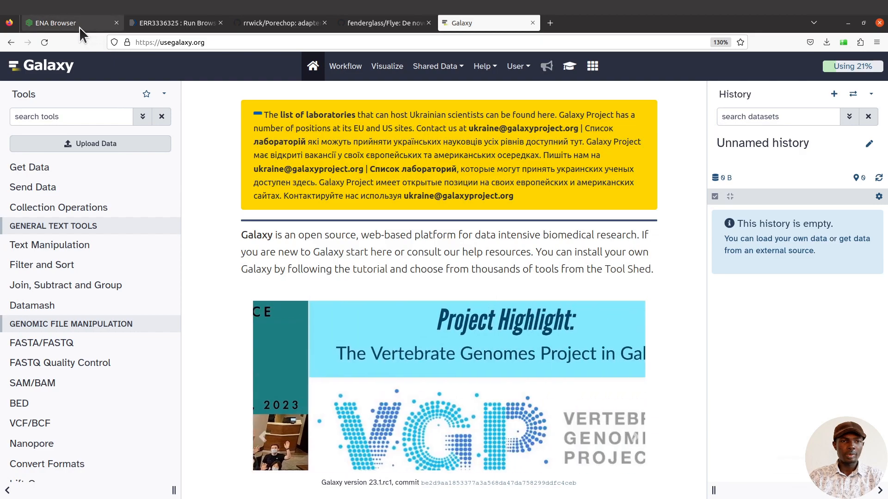
click(62, 23)
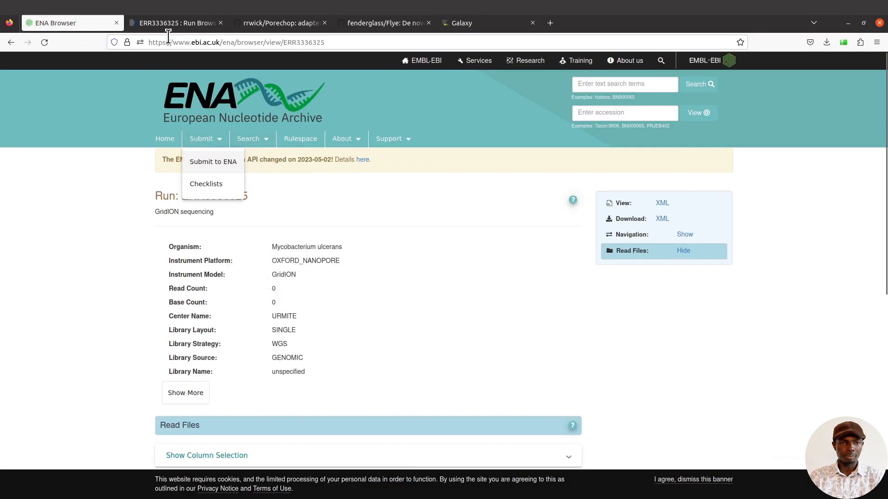
click(176, 23)
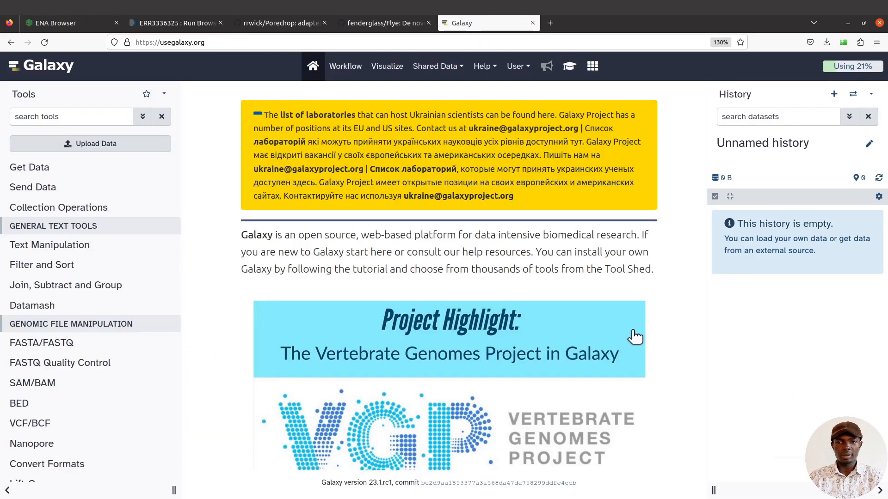
mouse_move(397, 320)
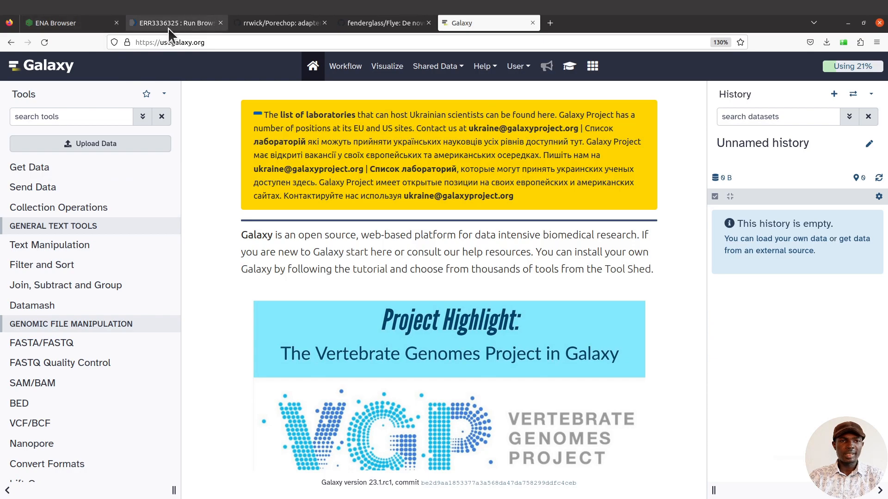
click(172, 23)
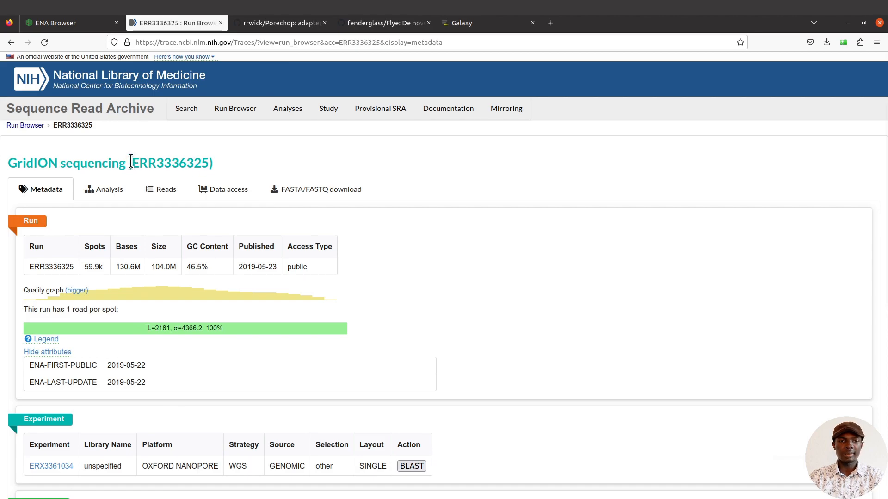
mouse_move(153, 263)
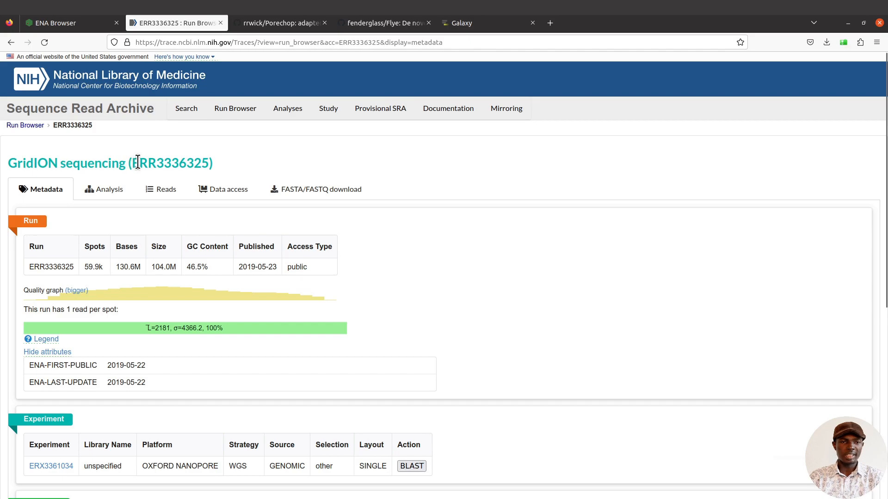
right_click(170, 163)
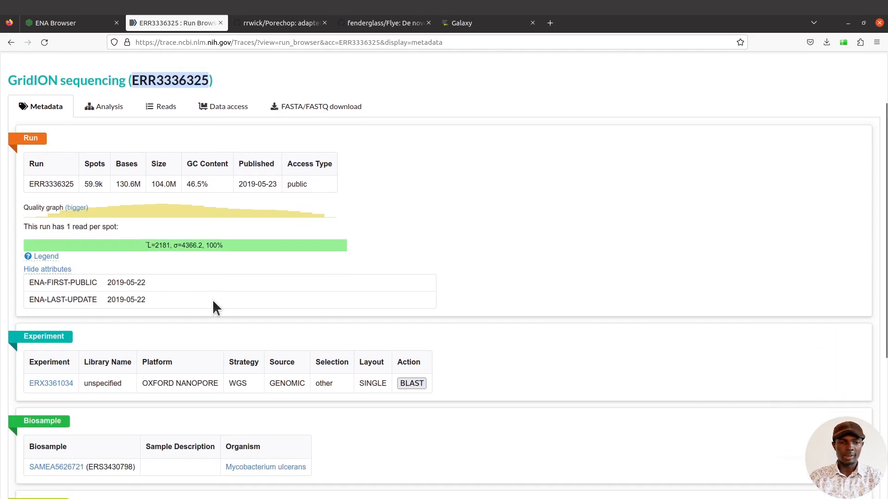
click(488, 23)
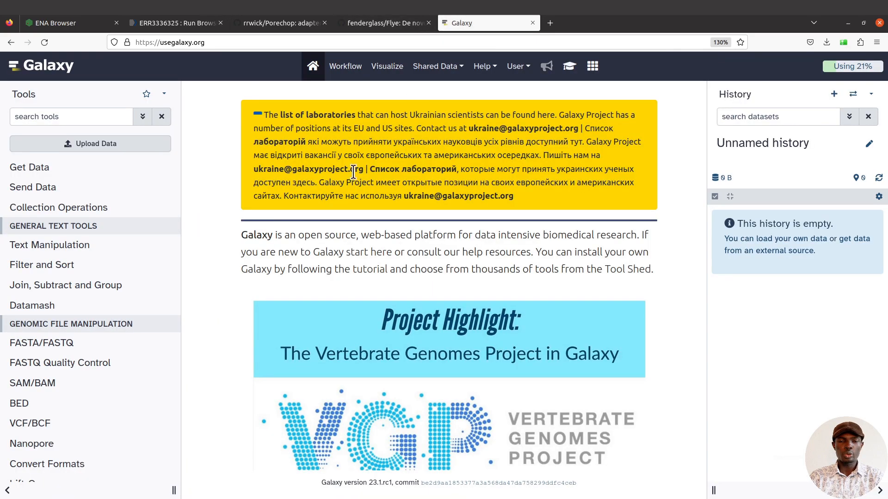
mouse_move(653, 431)
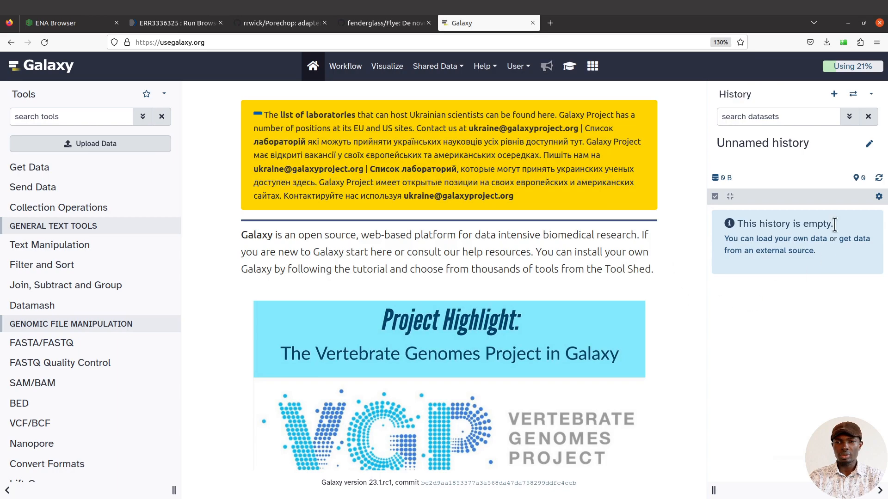
mouse_move(833, 94)
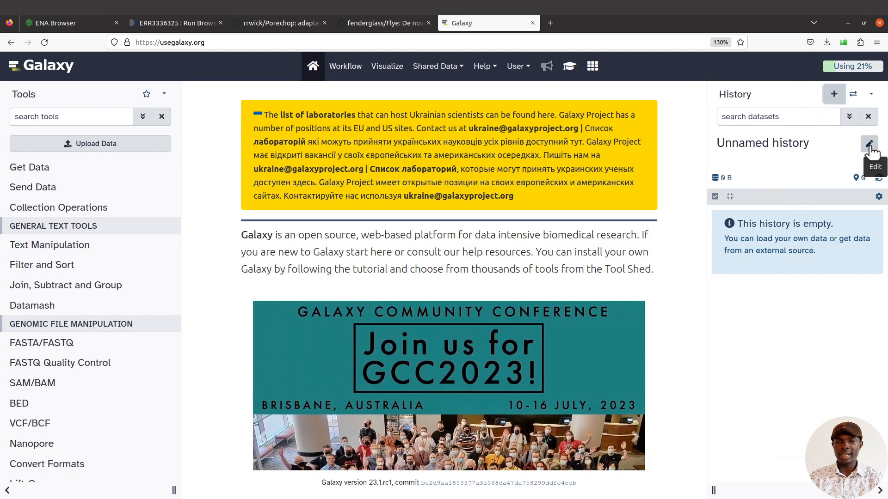
Rename the Unnamed history to 'Genome Assembly with flye' and save it
click(870, 143)
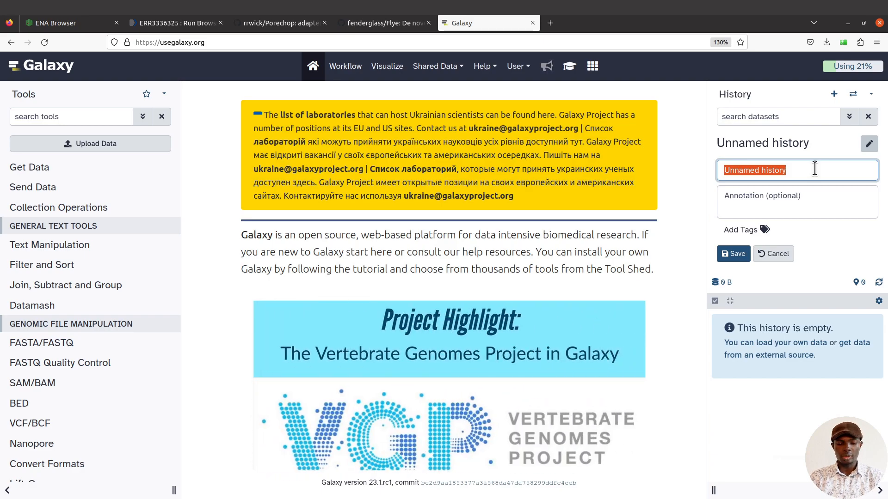
text(Genome Assembly with flye)
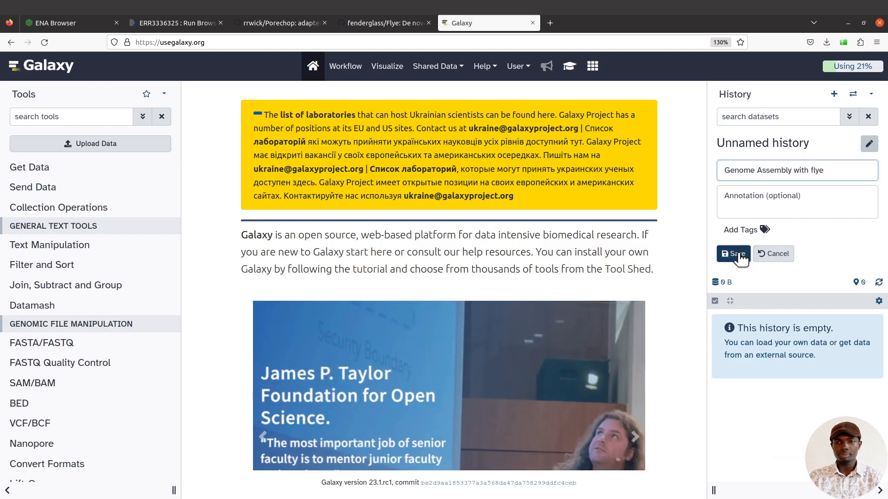
click(732, 254)
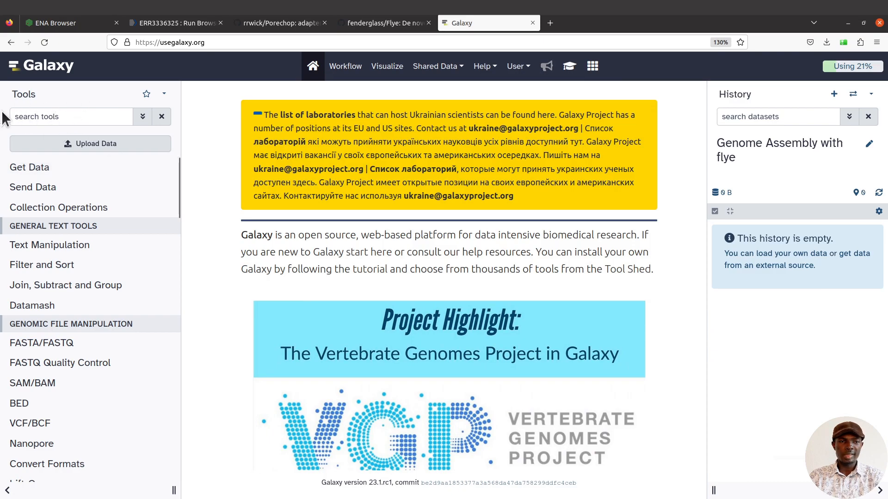
Search tools for 'sra', then 'faster down', and open Faster Download and Extract Reads
click(71, 117)
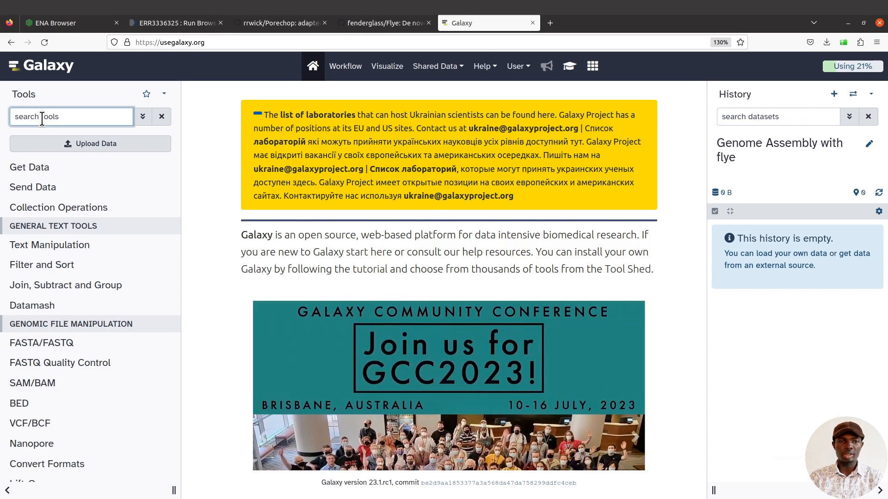
text(sra)
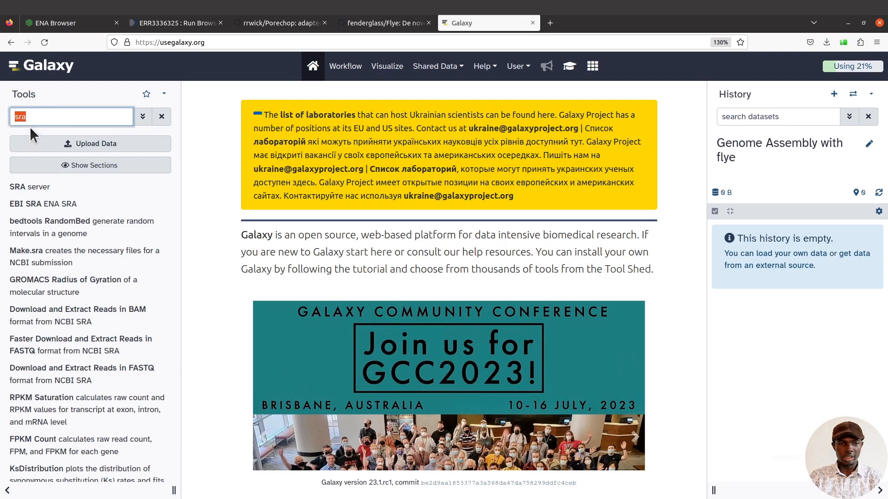
text(faster download and)
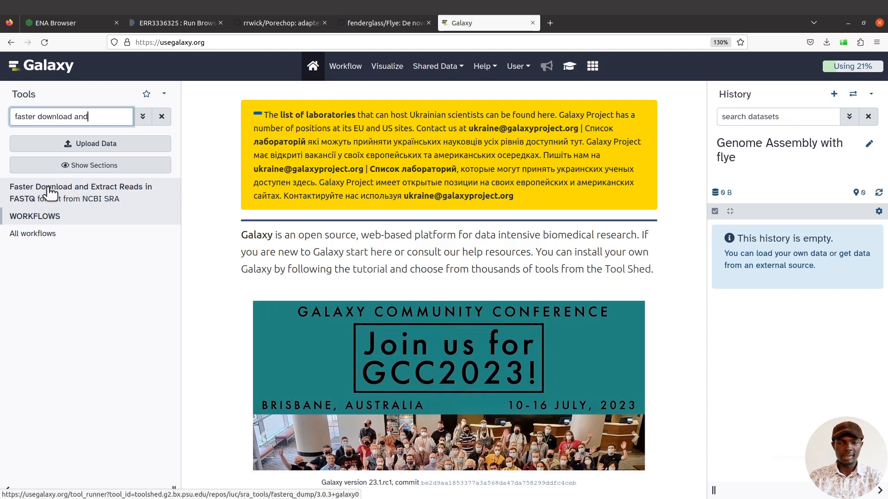
click(81, 193)
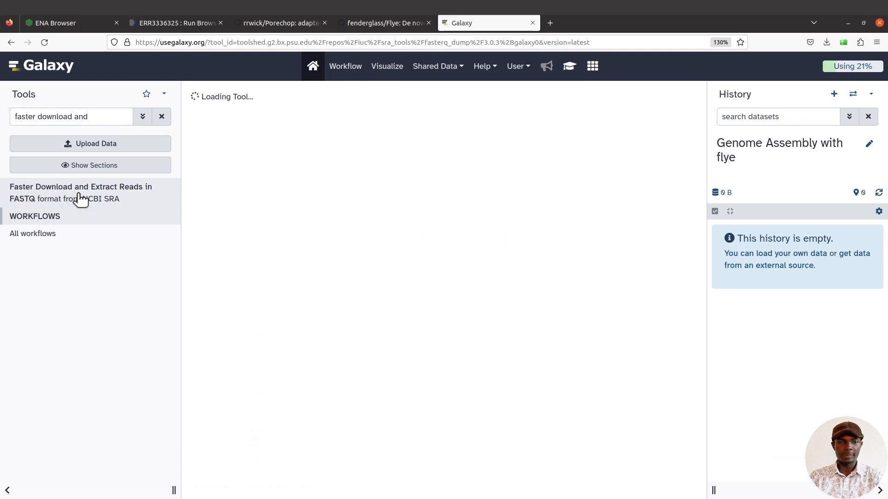
Enter accession ERR3336325 in the SRA download form and run the tool
click(80, 192)
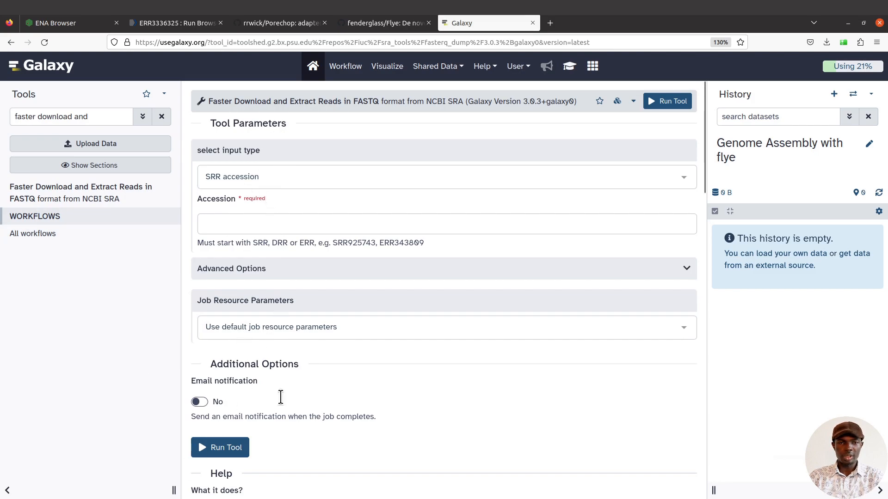
mouse_move(400, 264)
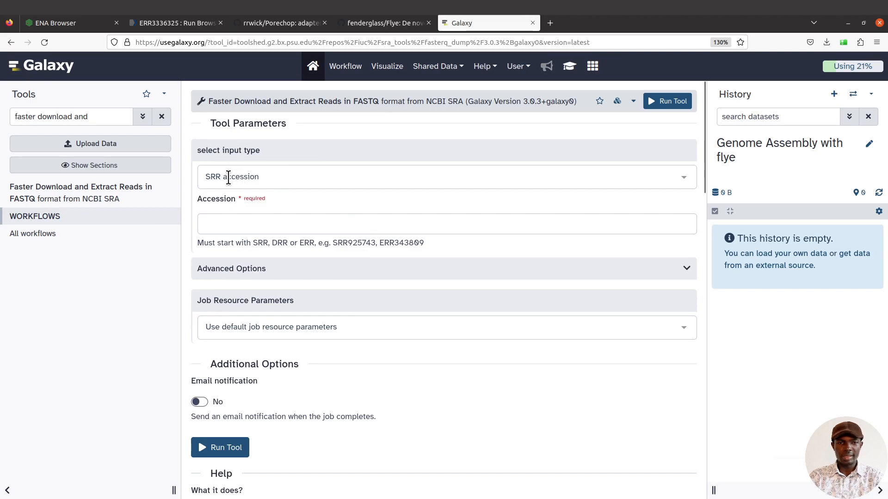
mouse_move(256, 204)
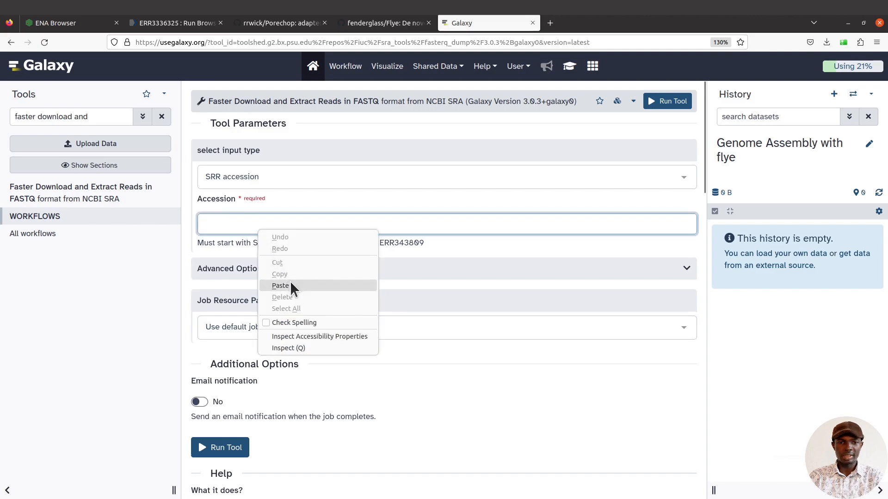
click(280, 285)
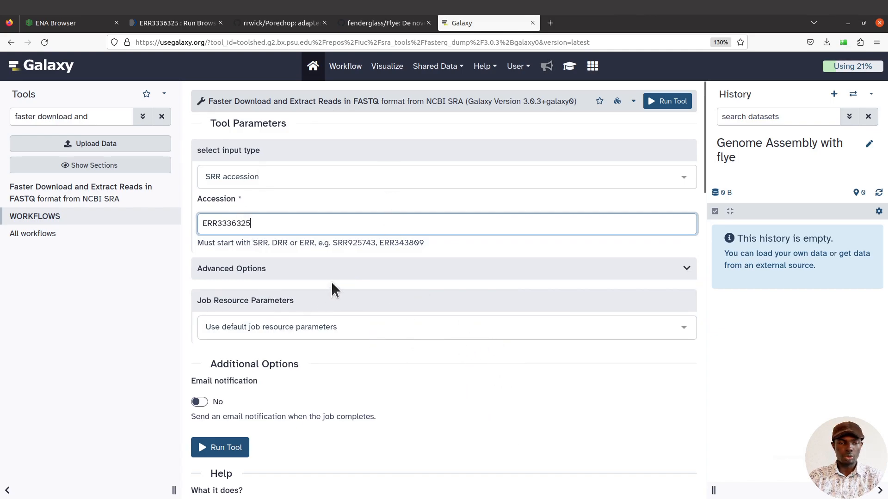
mouse_move(323, 306)
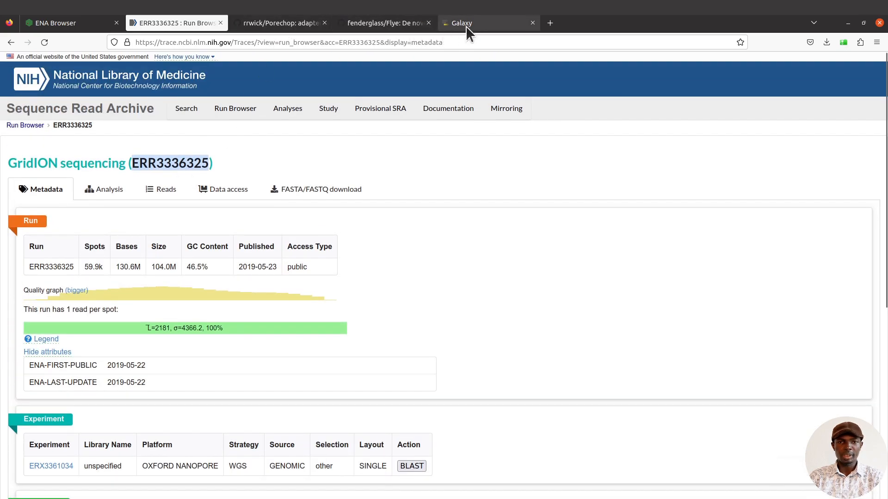
click(487, 23)
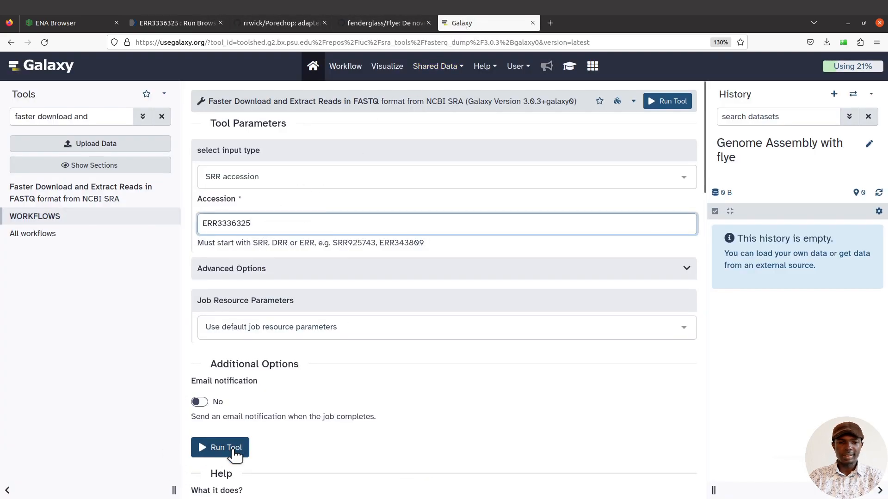
mouse_move(220, 447)
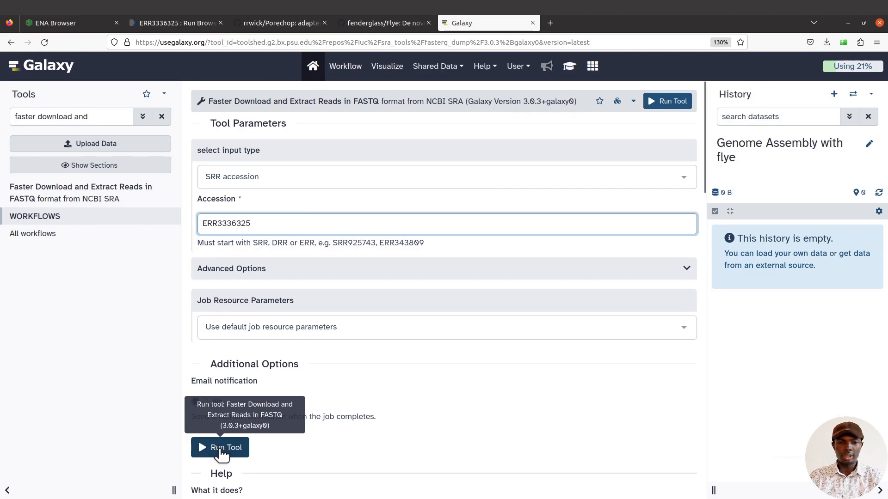
click(220, 447)
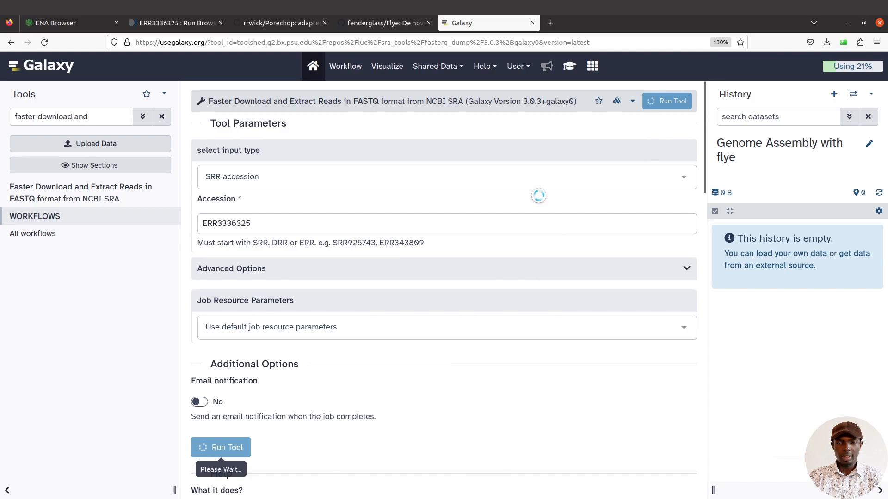
Queue the fasterq-dump job so its four outputs appear in the history
click(221, 447)
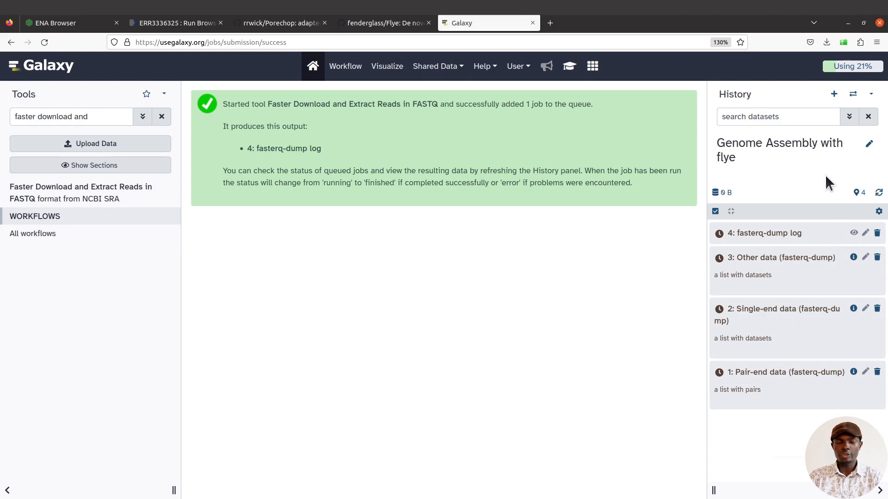
mouse_move(746, 451)
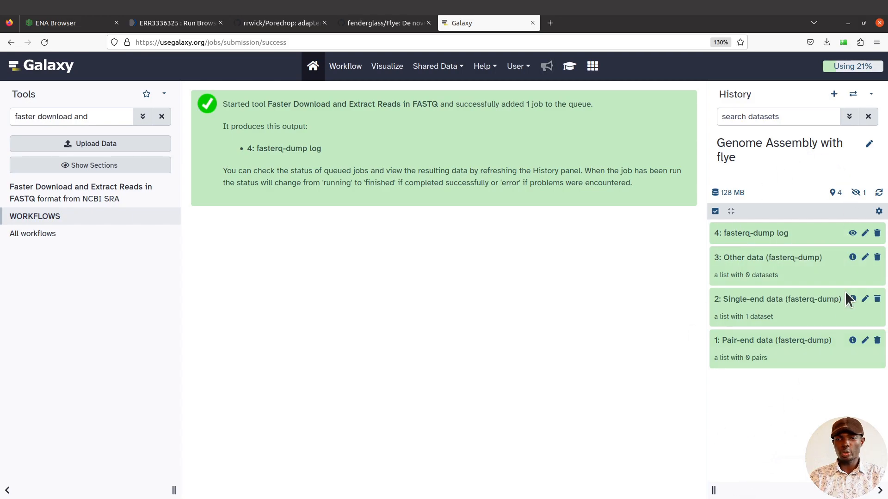
mouse_move(761, 489)
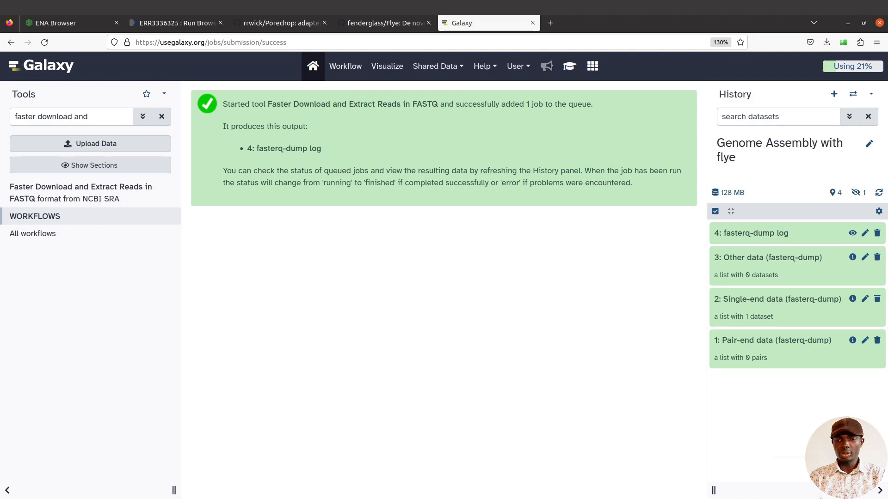
mouse_move(766, 469)
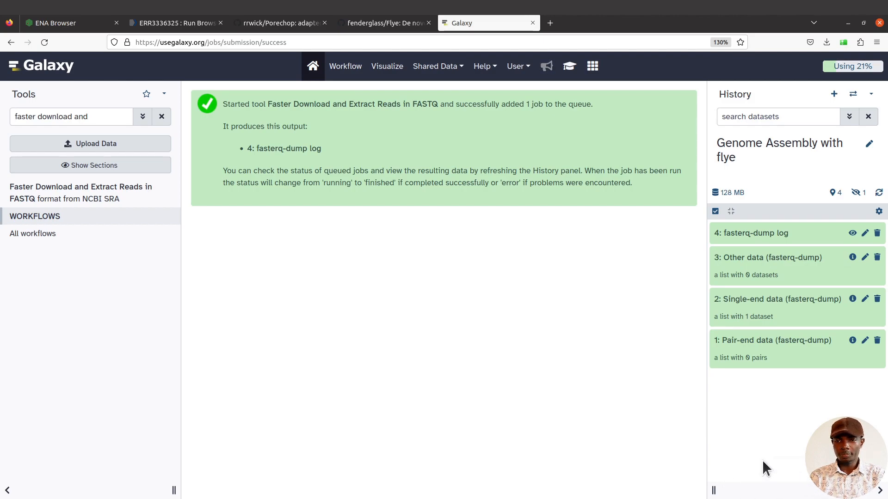
mouse_move(730, 348)
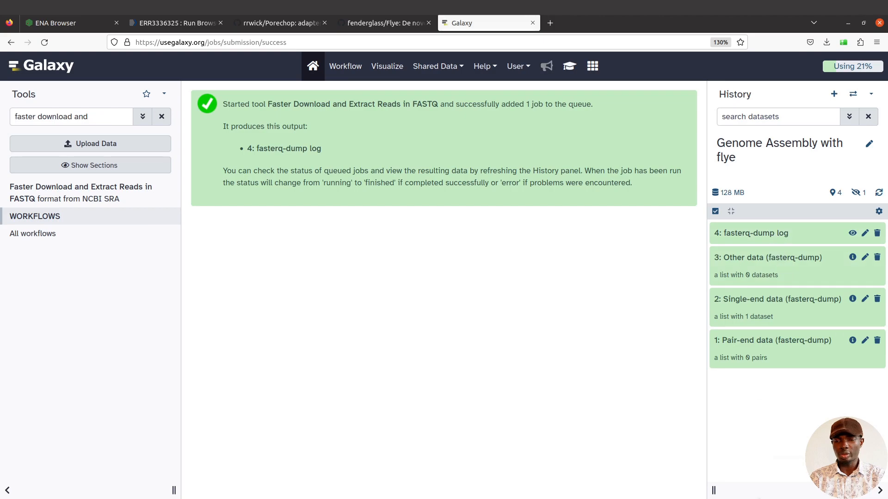
mouse_move(784, 463)
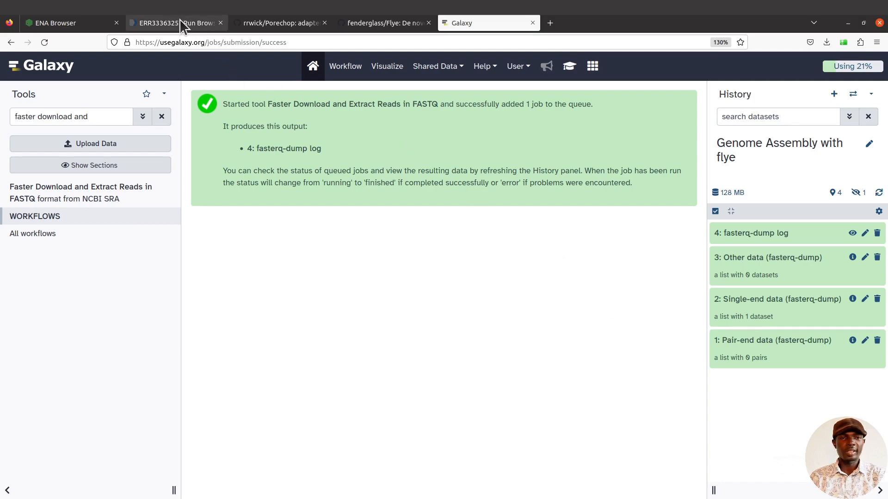
View the ENA run record for ERR3336325 again
click(169, 23)
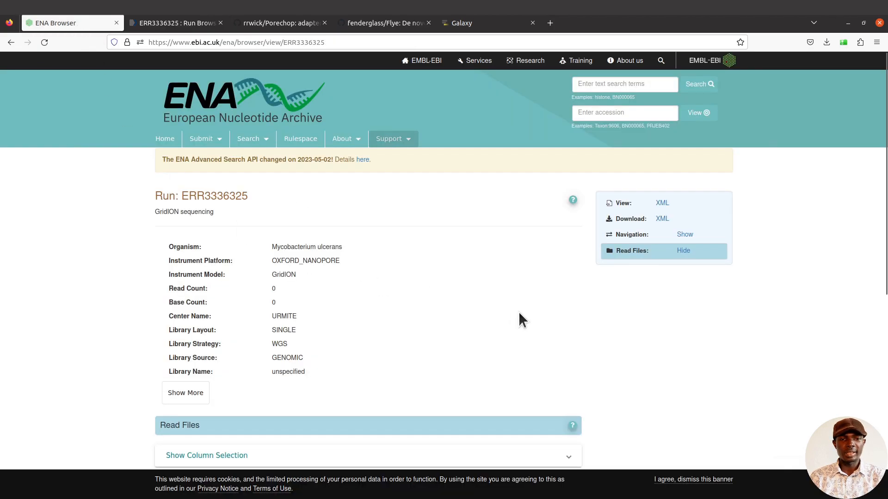
mouse_move(322, 281)
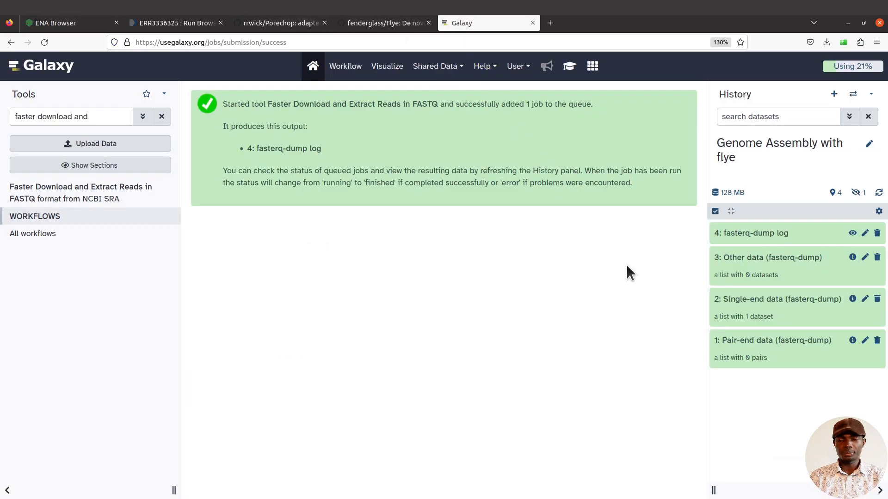
mouse_move(776, 457)
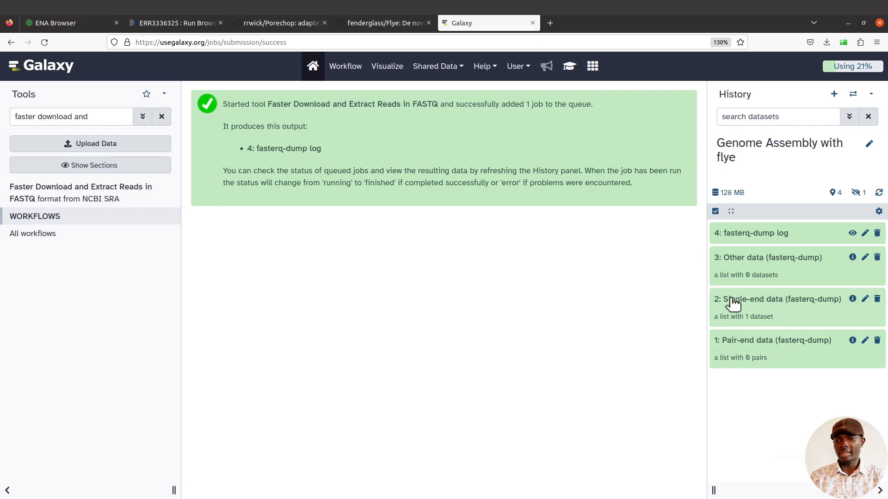
mouse_move(738, 346)
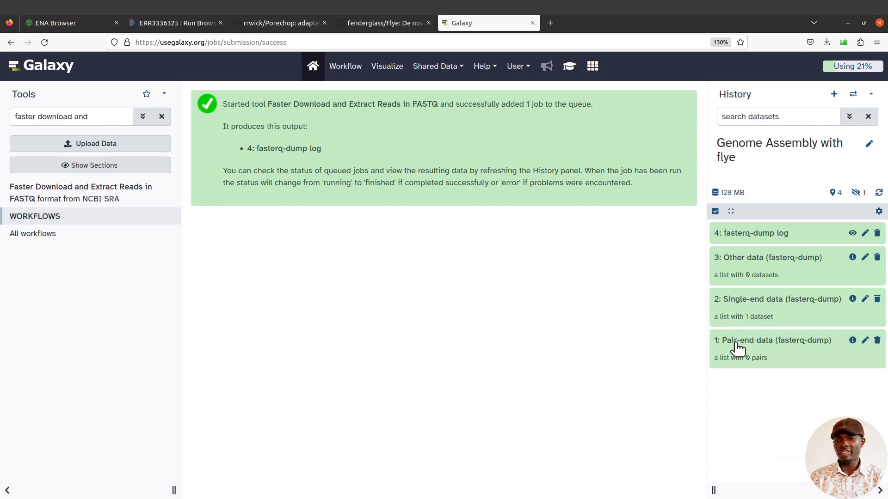
mouse_move(776, 392)
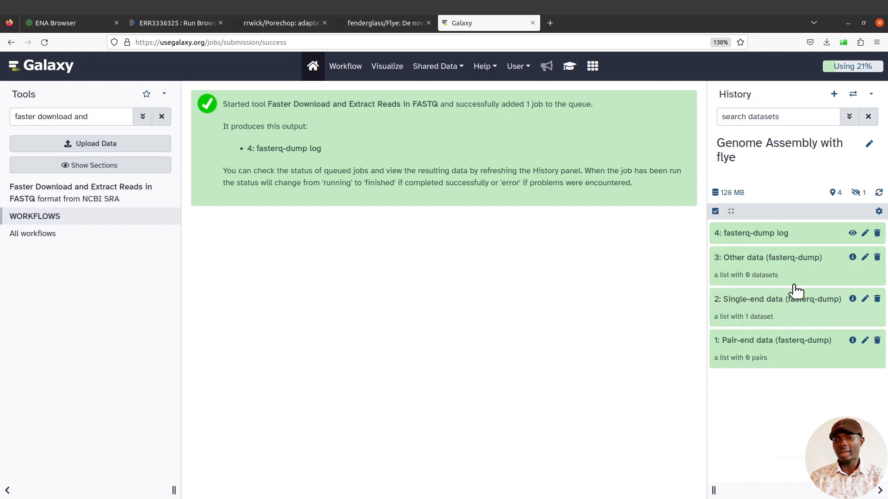
mouse_move(765, 427)
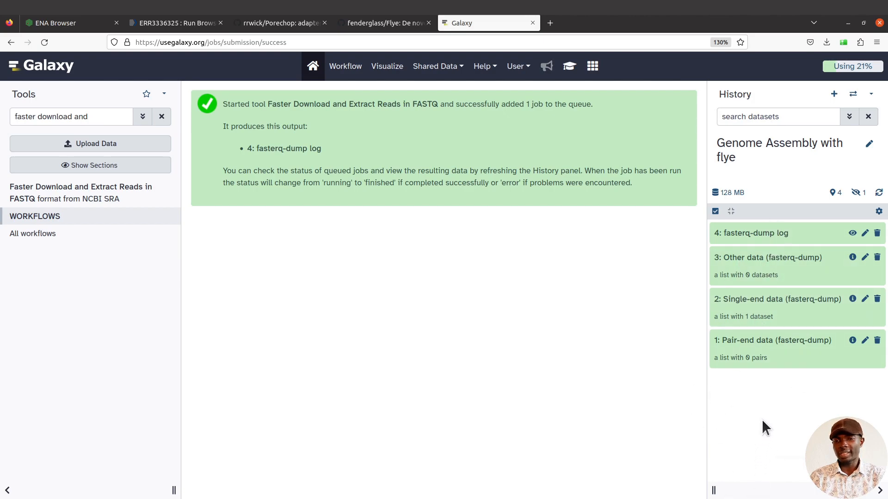
mouse_move(786, 320)
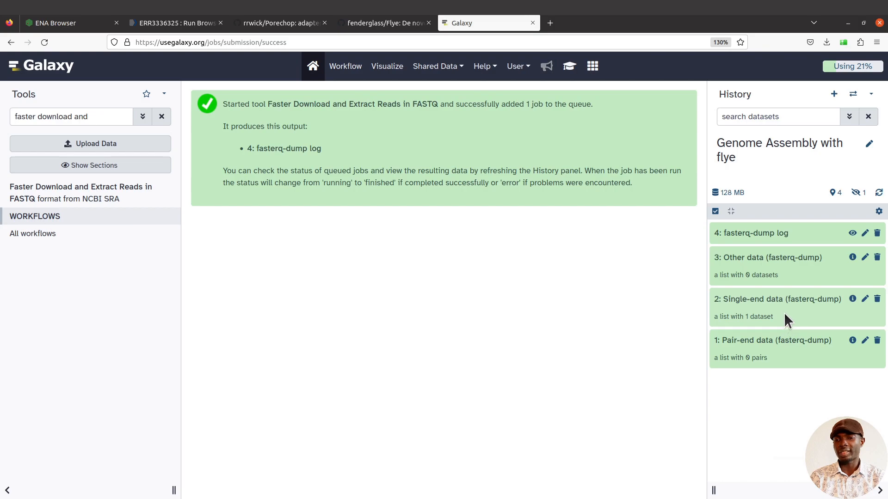
mouse_move(748, 366)
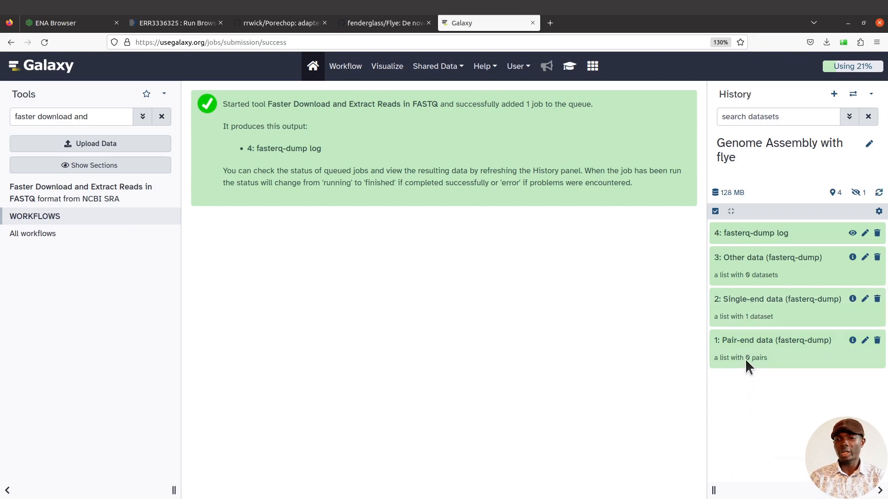
mouse_move(780, 444)
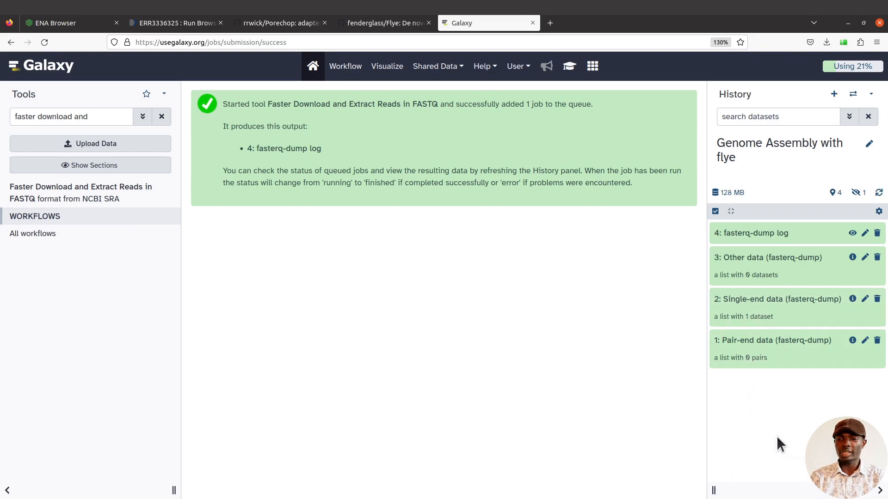
mouse_move(776, 277)
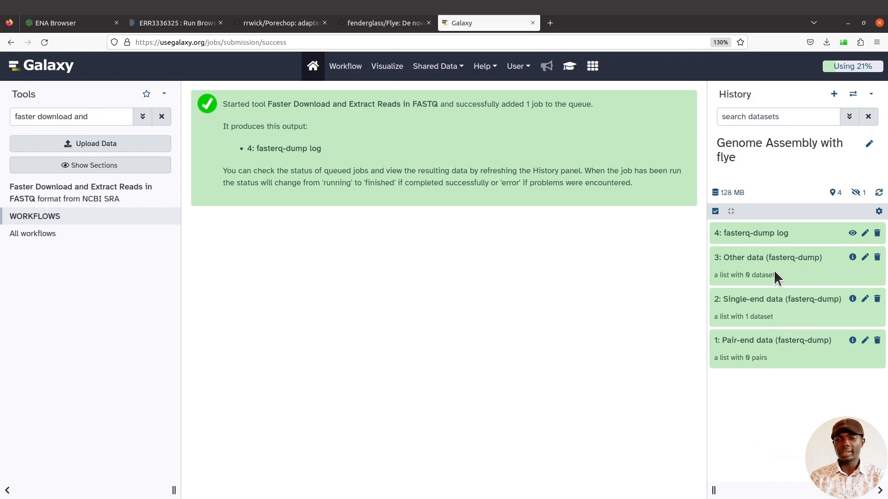
mouse_move(786, 326)
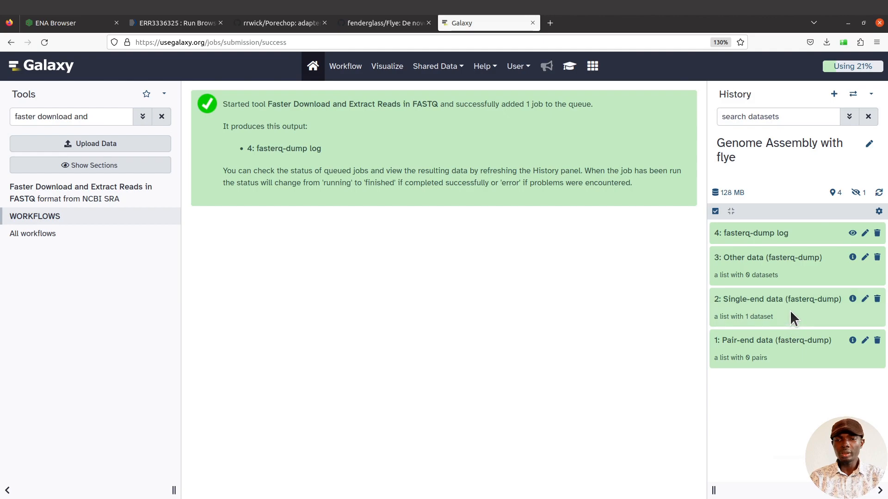
mouse_move(767, 305)
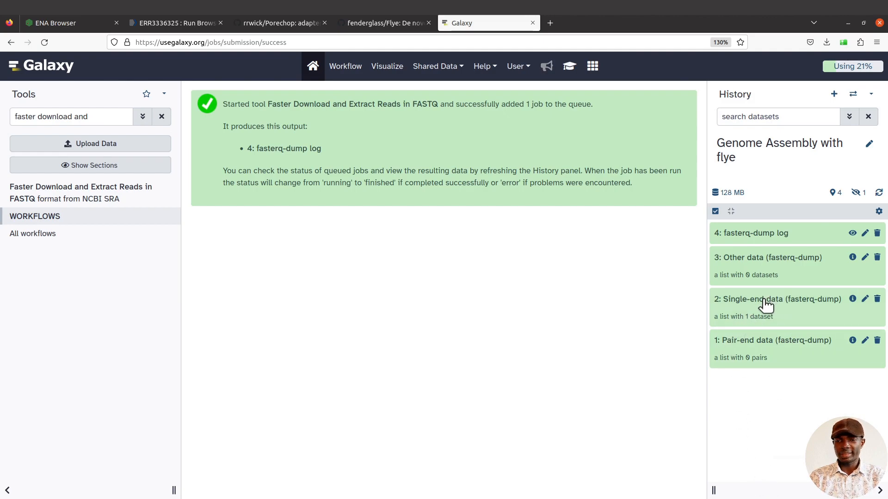
mouse_move(751, 340)
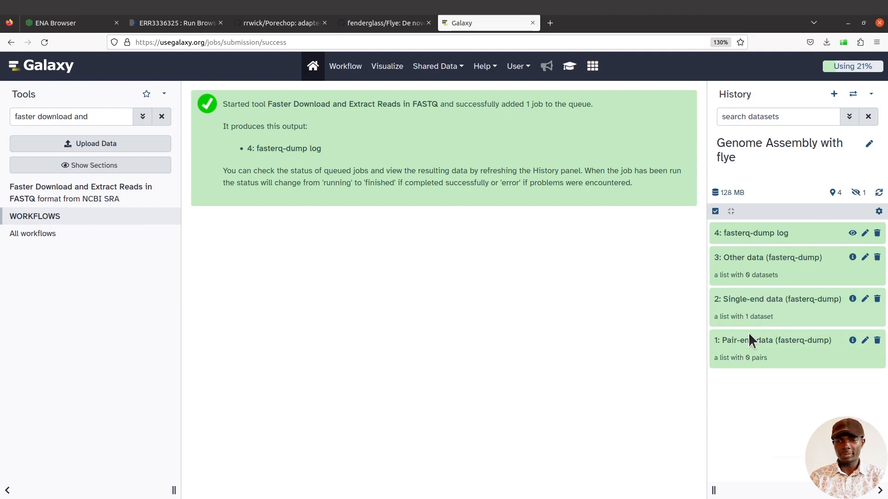
mouse_move(739, 490)
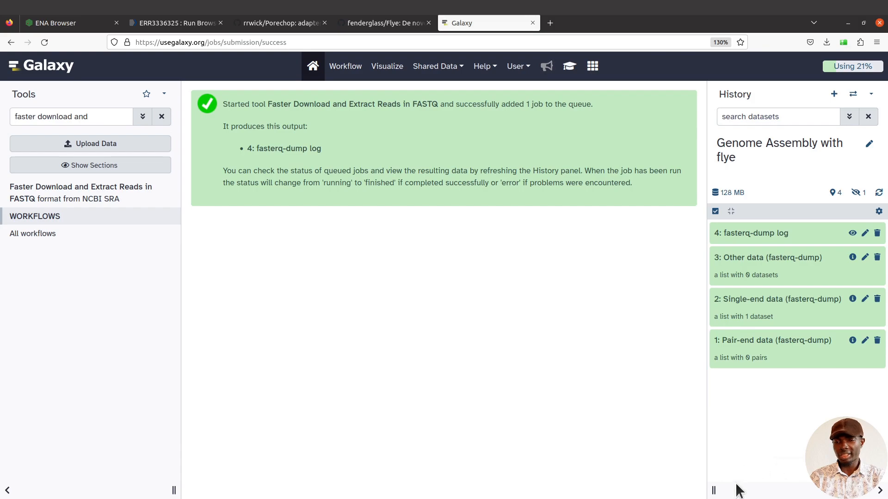
mouse_move(805, 473)
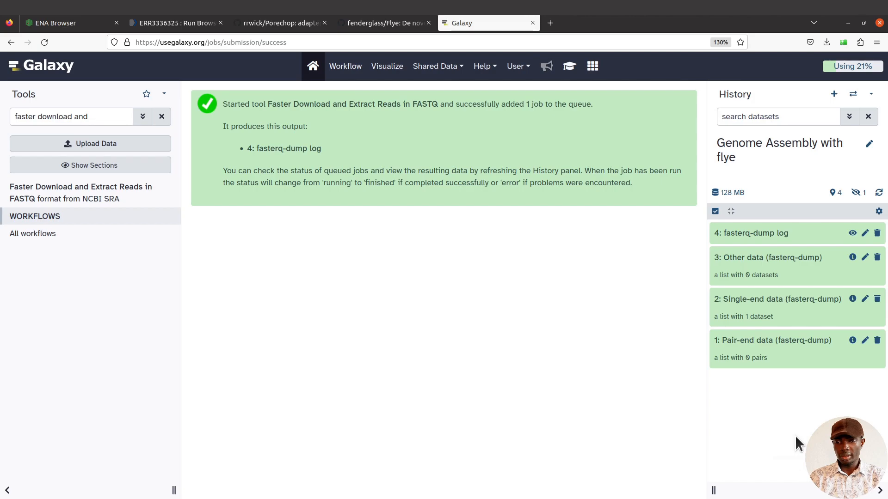
mouse_move(763, 353)
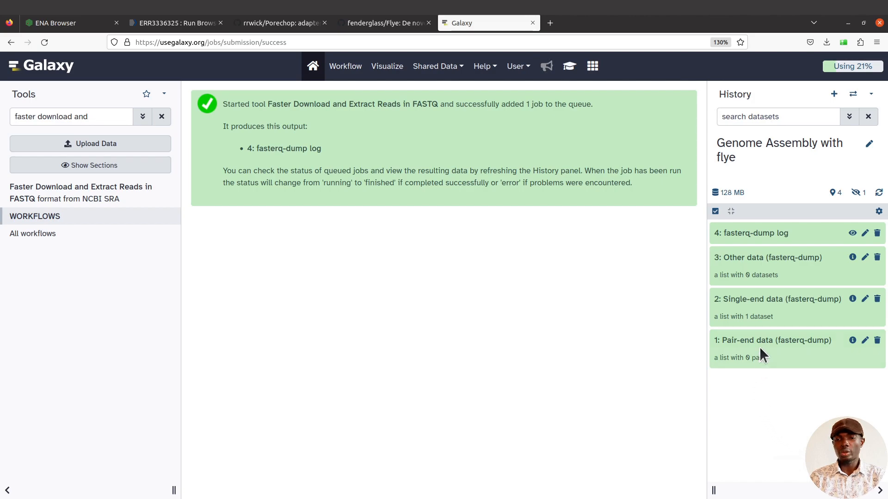
mouse_move(759, 325)
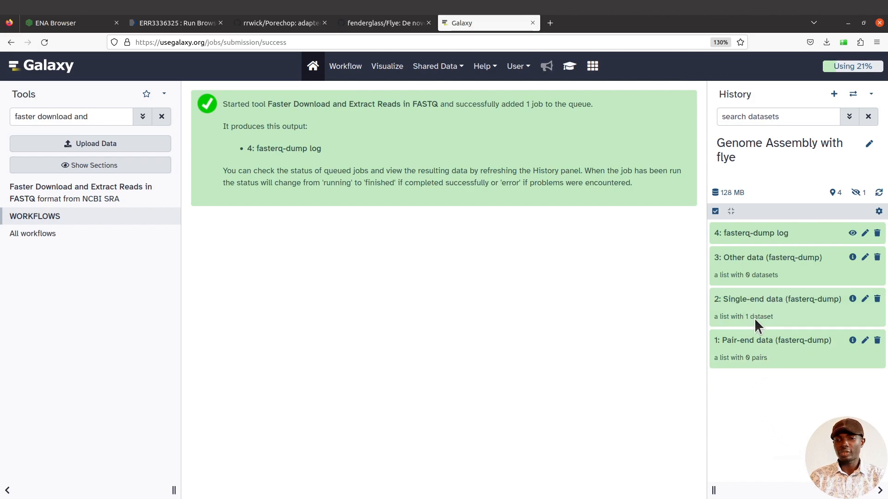
click(777, 299)
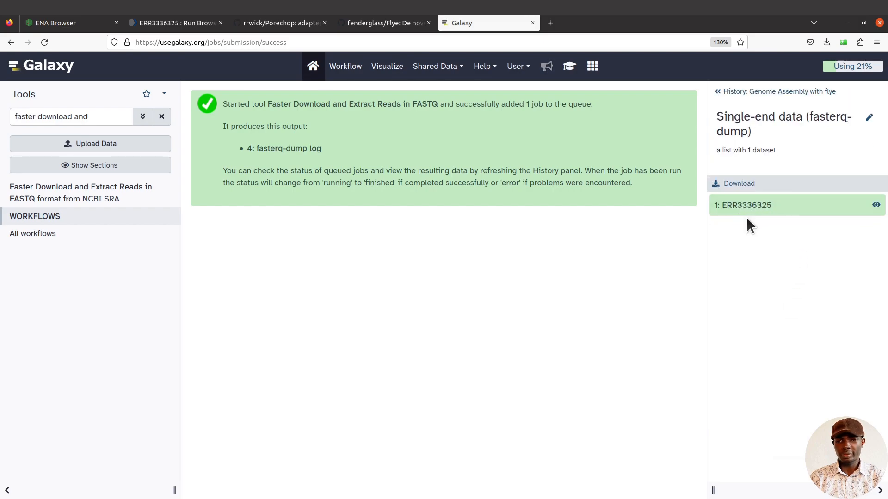
mouse_move(776, 228)
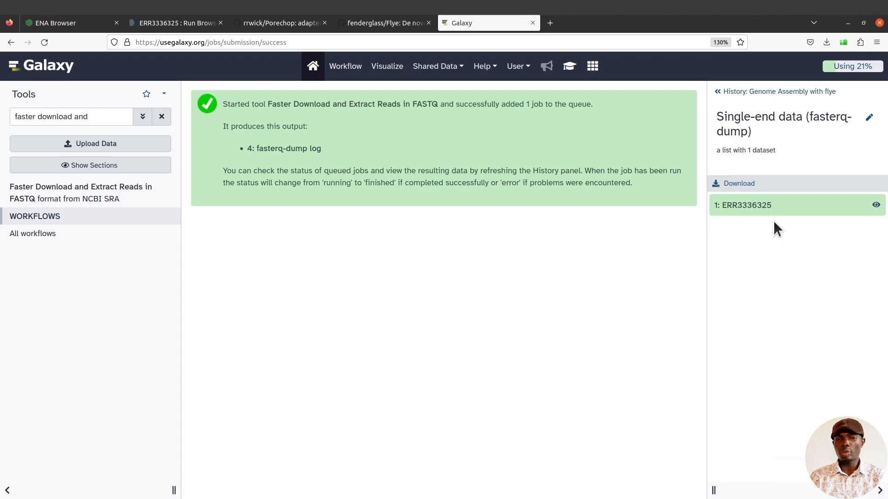
mouse_move(735, 324)
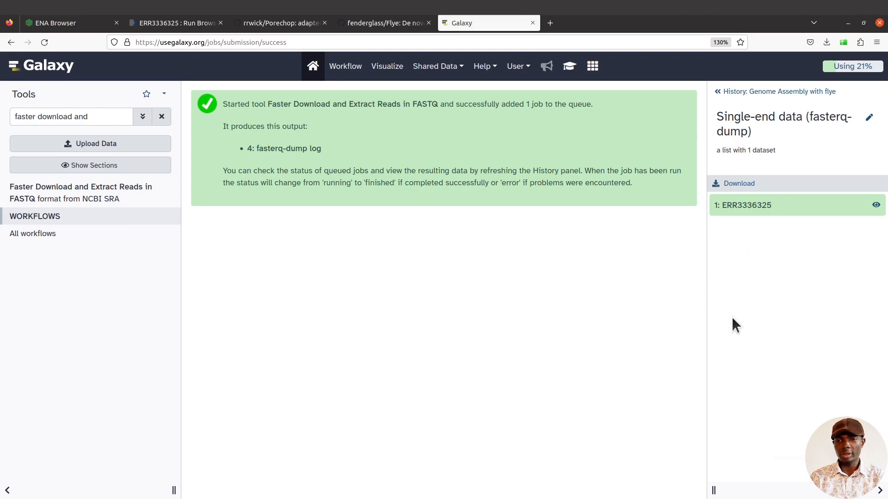
mouse_move(768, 314)
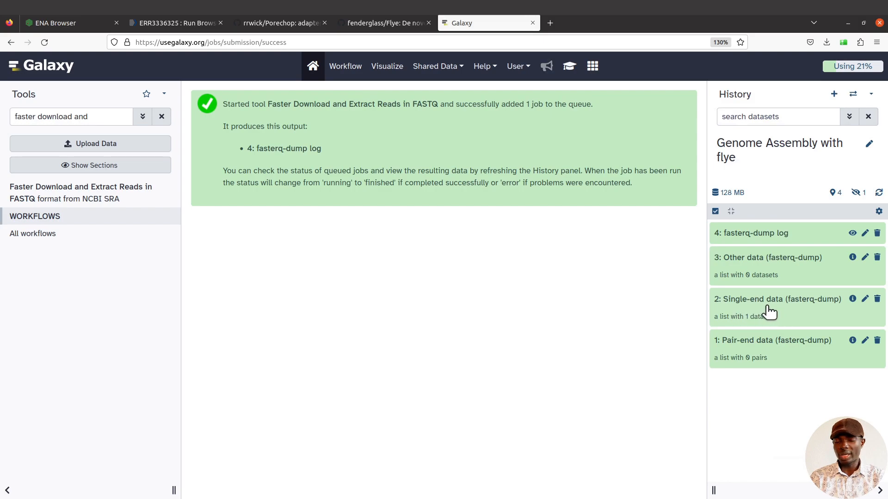
click(777, 299)
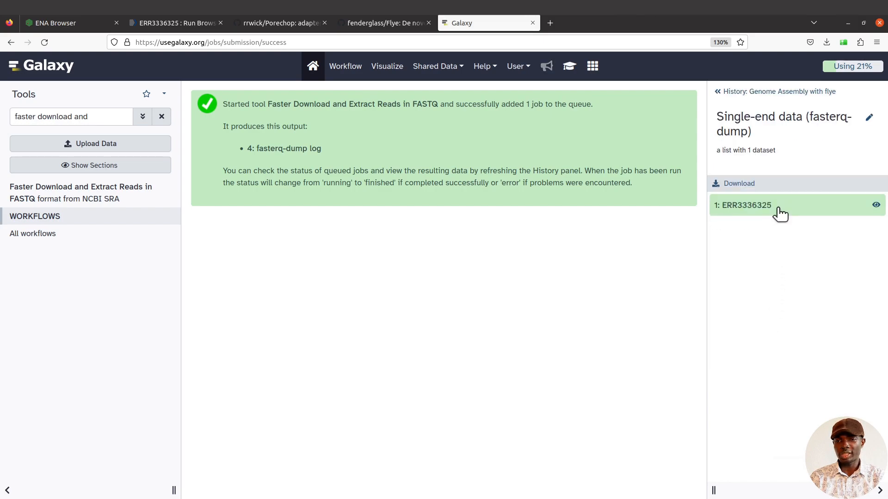
click(716, 91)
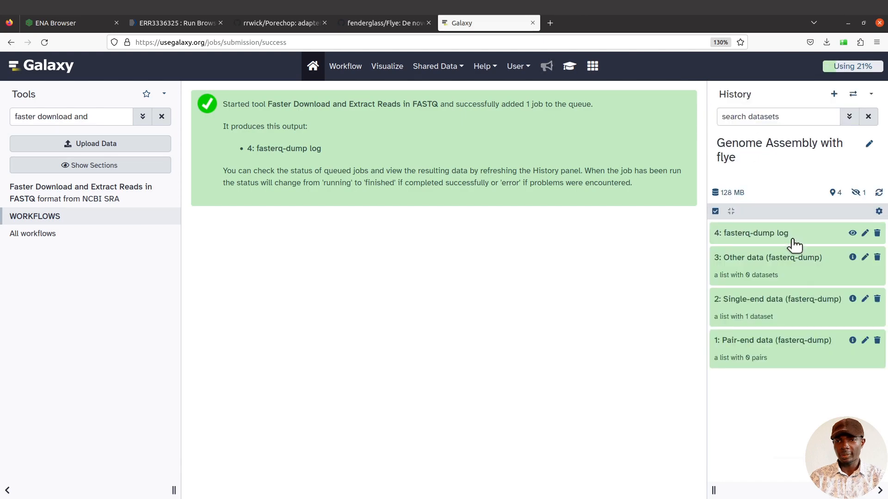
mouse_move(734, 382)
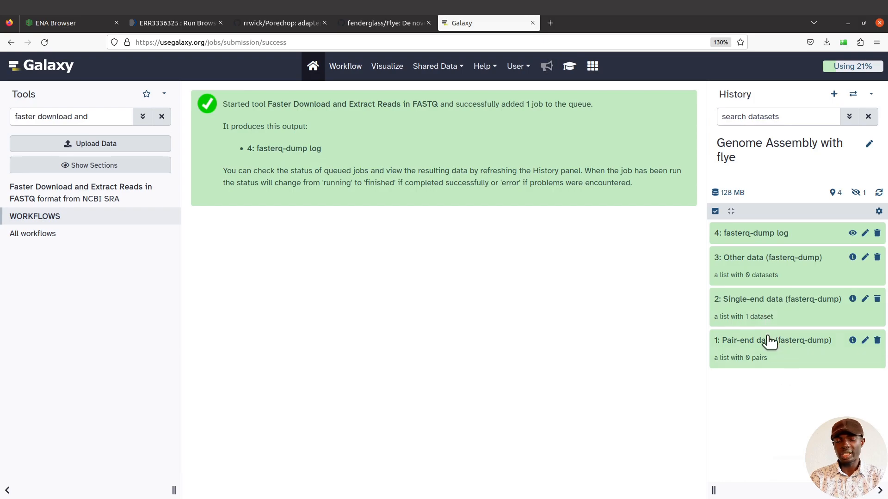
mouse_move(781, 331)
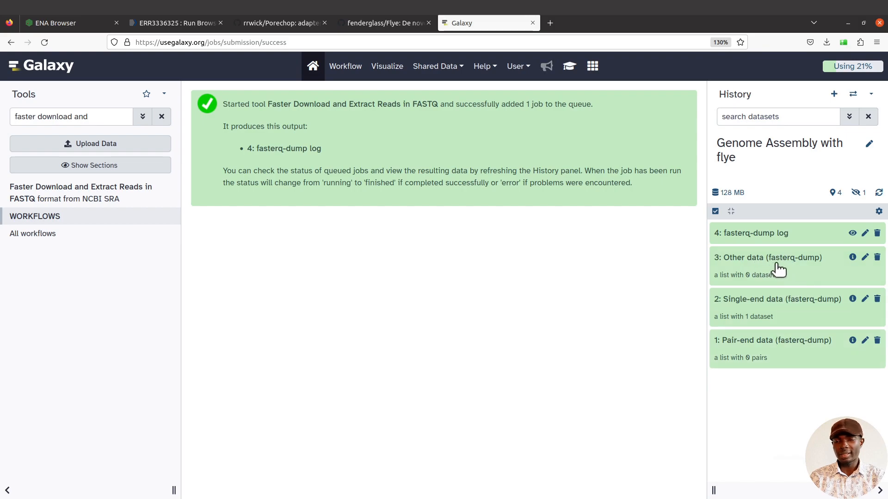
mouse_move(782, 267)
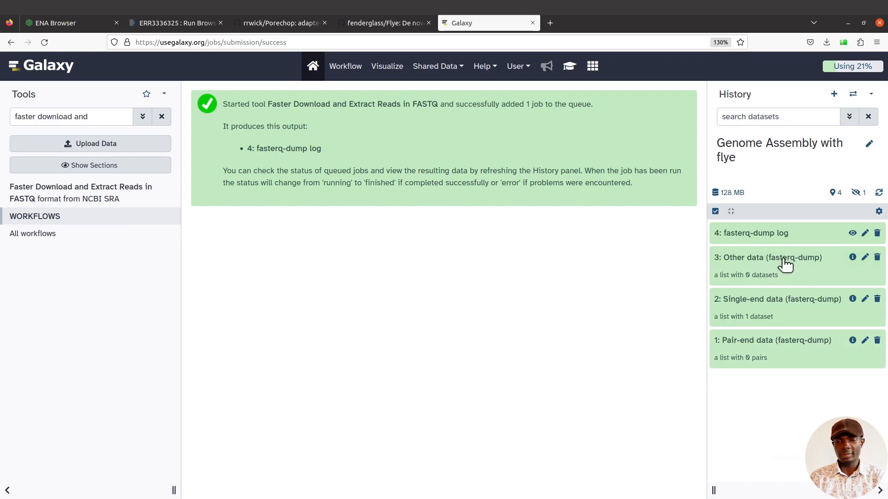
mouse_move(751, 307)
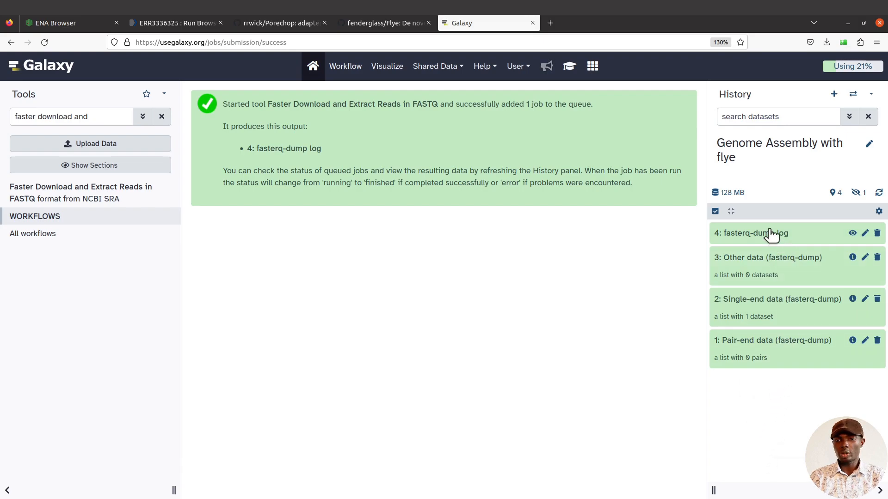
click(753, 233)
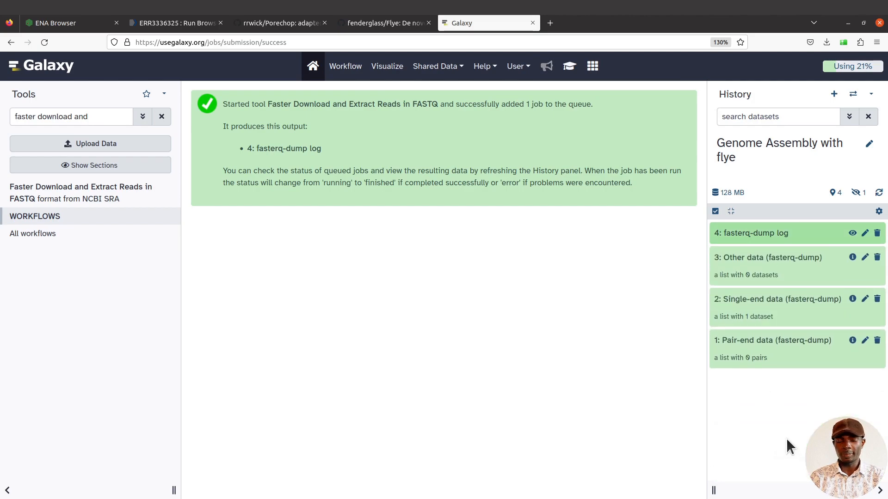
mouse_move(784, 435)
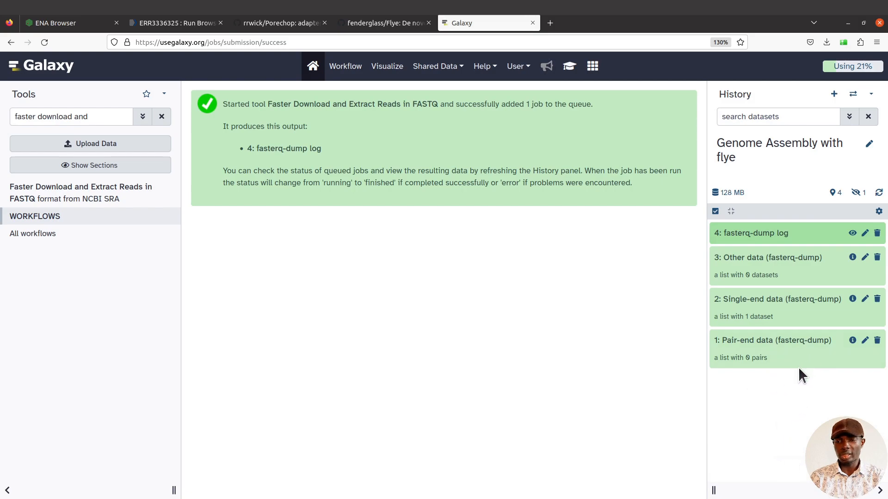
mouse_move(852, 353)
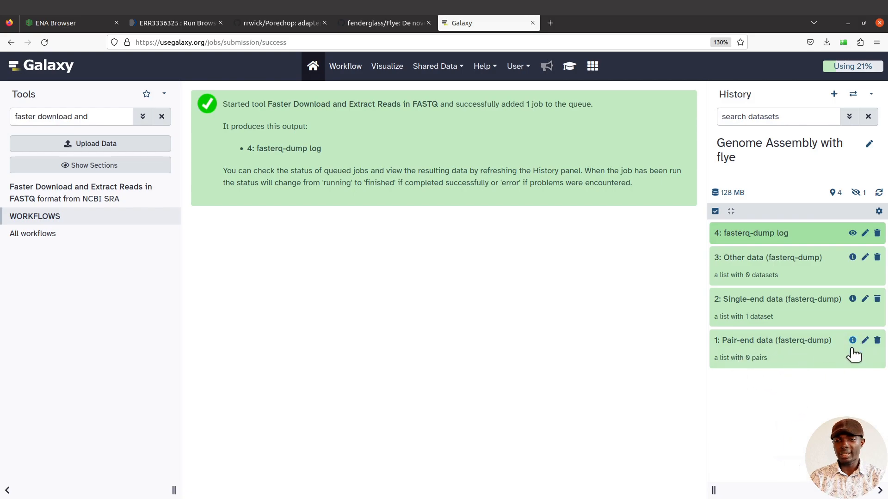
mouse_move(877, 341)
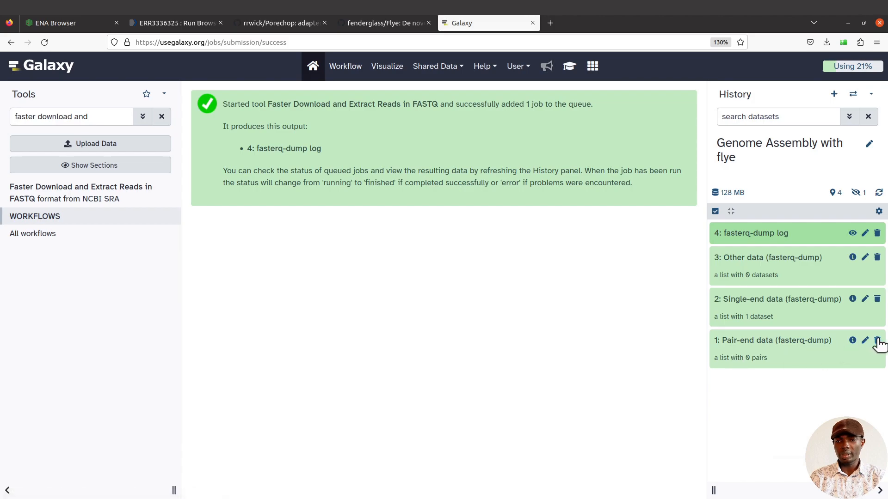
Delete the empty Pair-end data and Other data collections
click(878, 340)
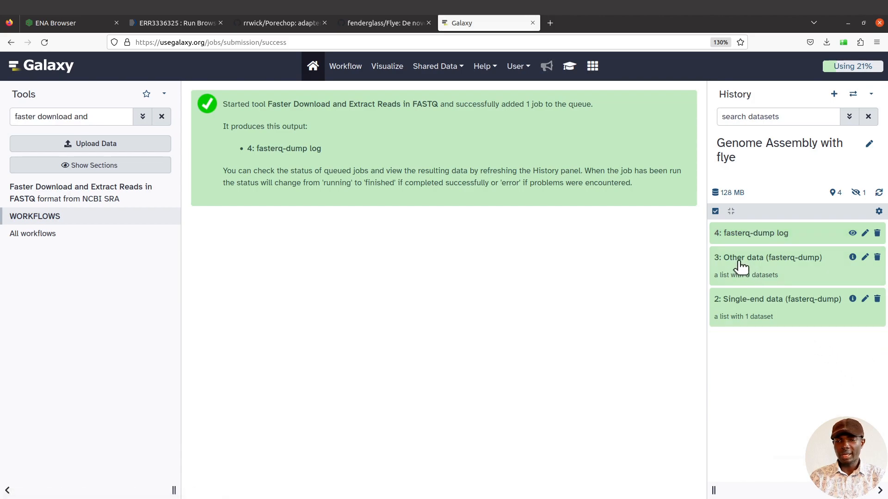
click(877, 257)
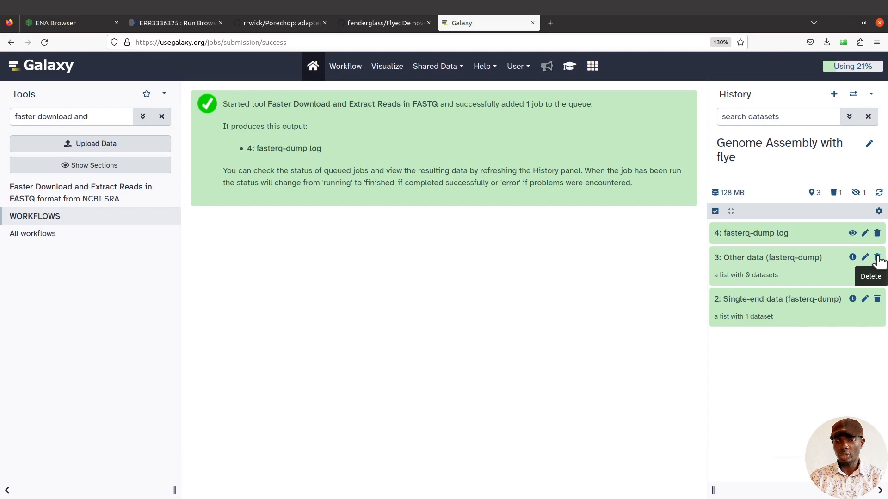
click(878, 257)
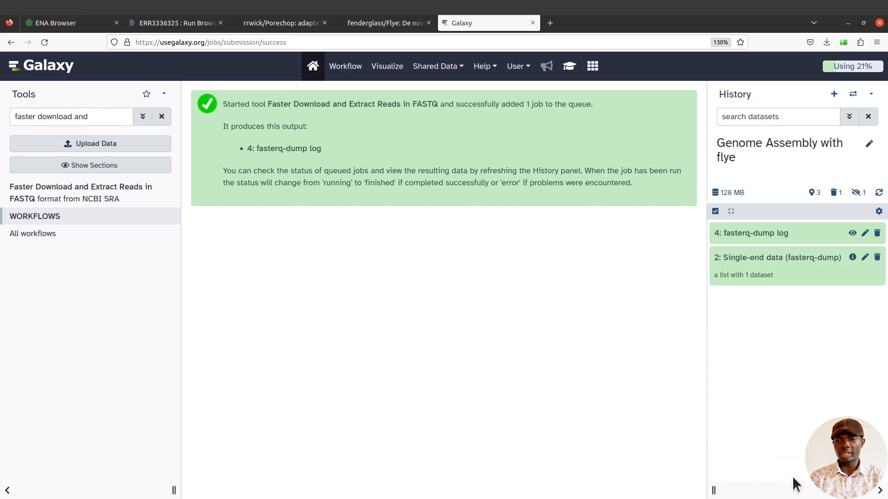